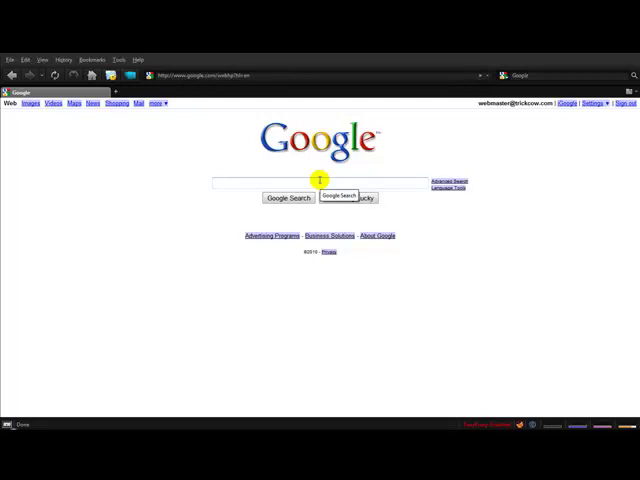
Step: Show the Add-ons manager from the Tools menu, listing installed extensions
left_click(118, 60)
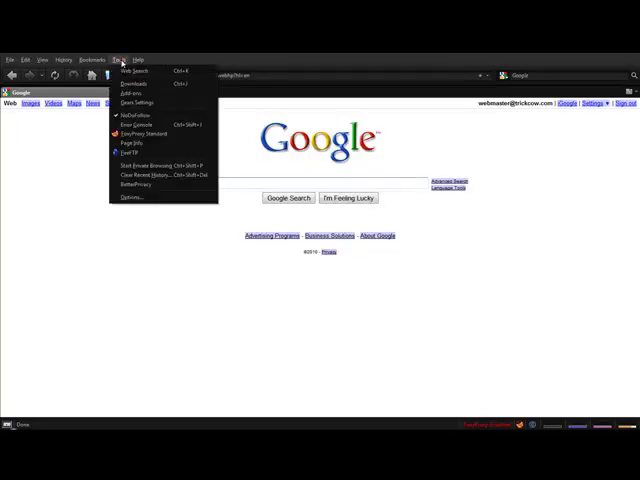
left_click(132, 92)
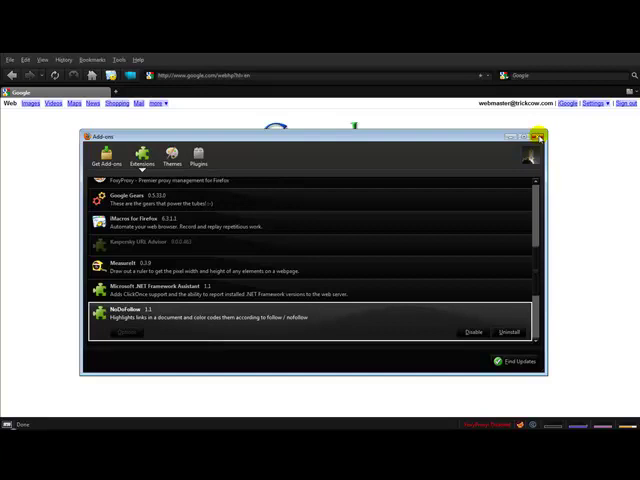
Step: Search Google for site:.edu "allowed HTML tags:<a>" after closing the Add-ons window
left_click(540, 136)
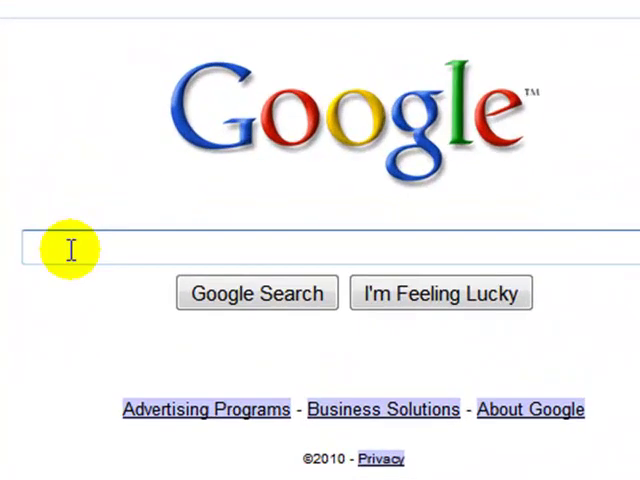
type("site:te")
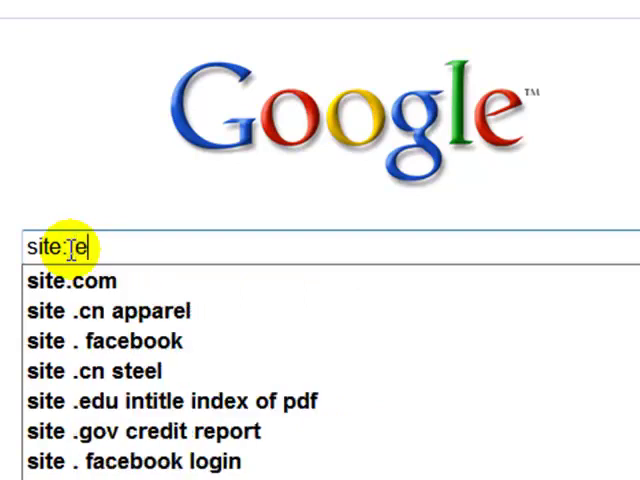
type("du \"allow")
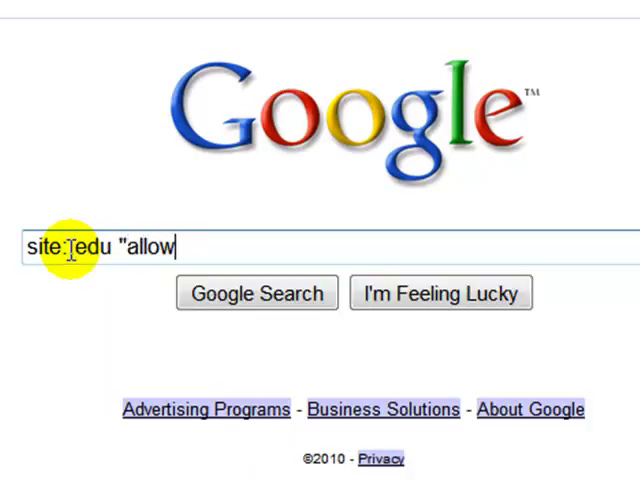
type("ed HTML tag")
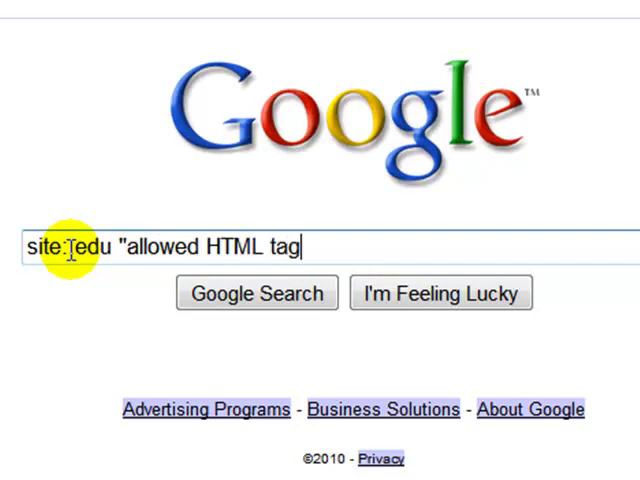
type("s:<a")
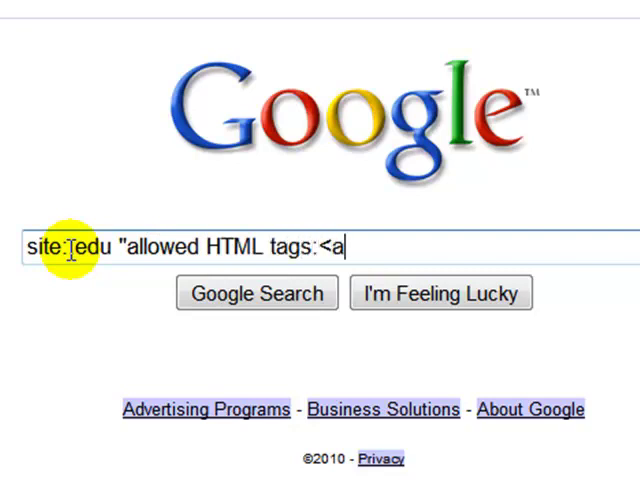
type(">\"")
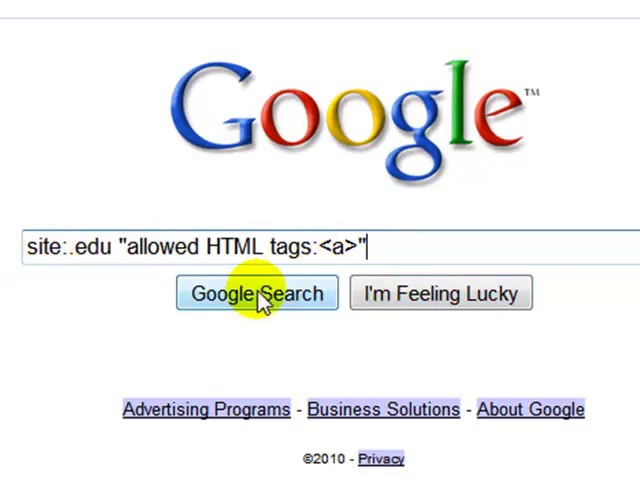
left_click(256, 292)
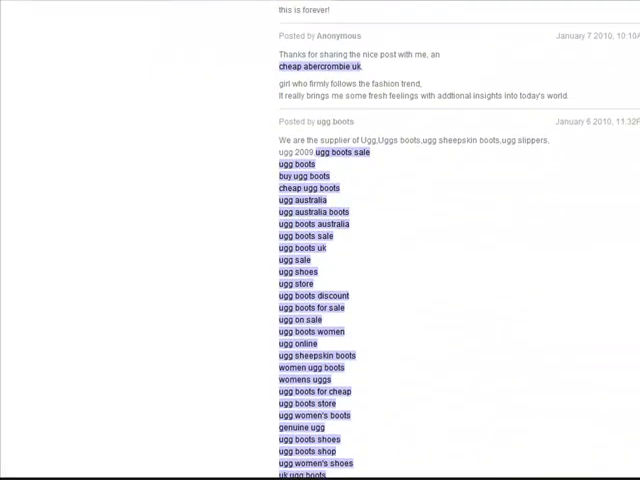
Step: Scroll down past the post's comments to the Add a comment form
scroll("down", 3)
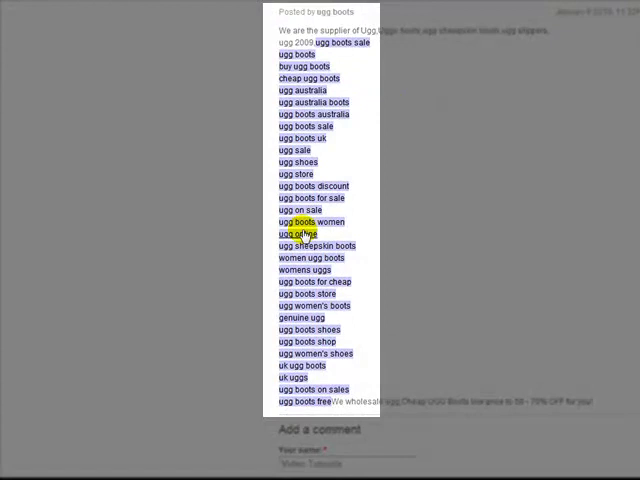
scroll("down", 3)
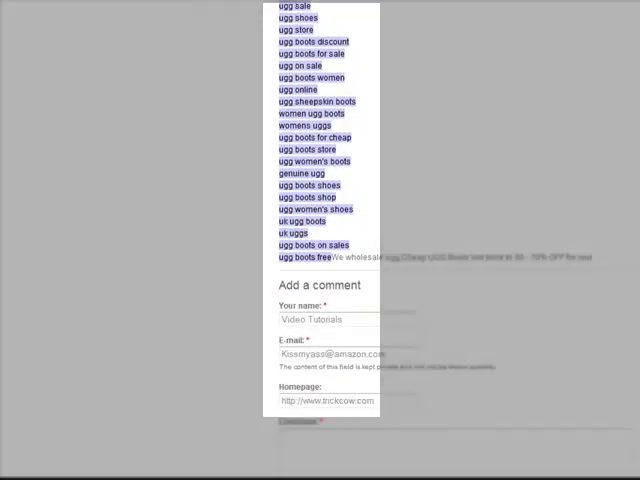
scroll("down", 3)
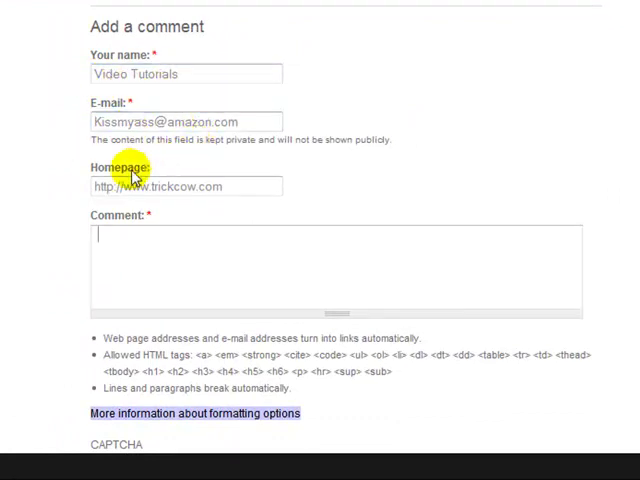
type("<a")
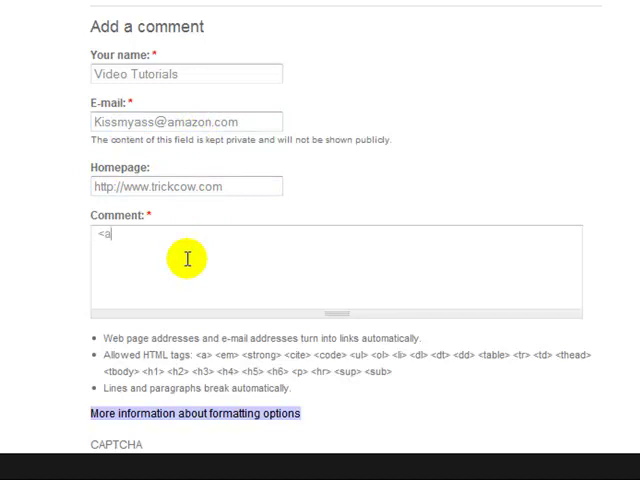
type("href=")
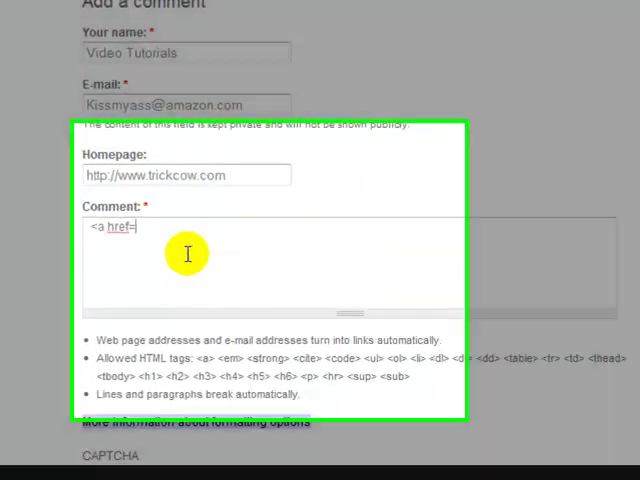
type("\"http://www")
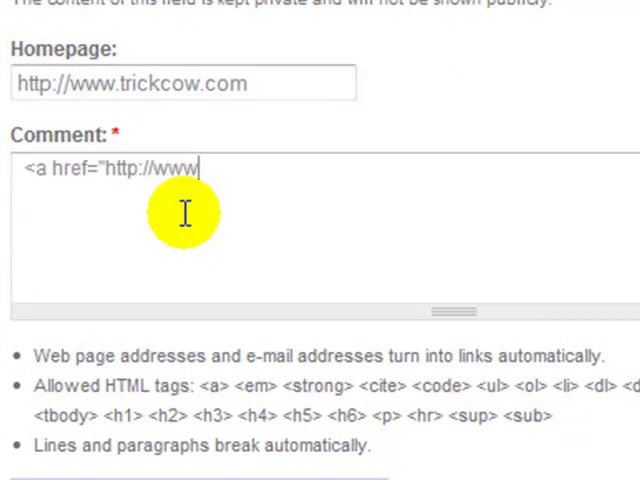
type("trickcow.com")
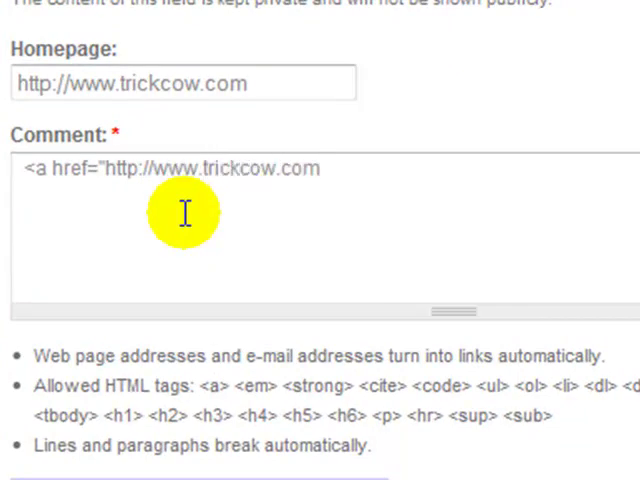
type("\">")
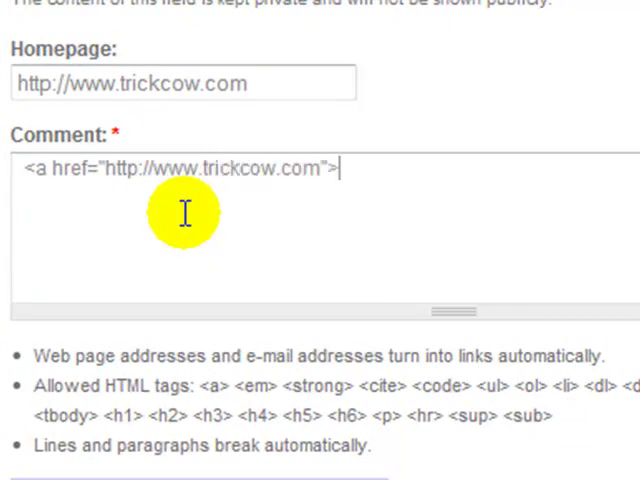
type("How To Videos")
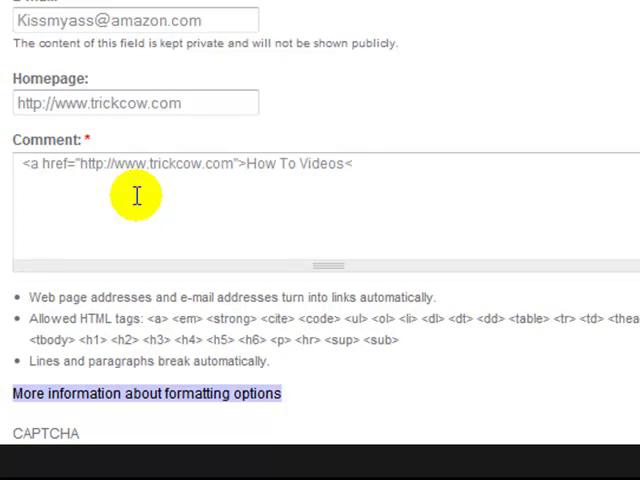
type("</a>")
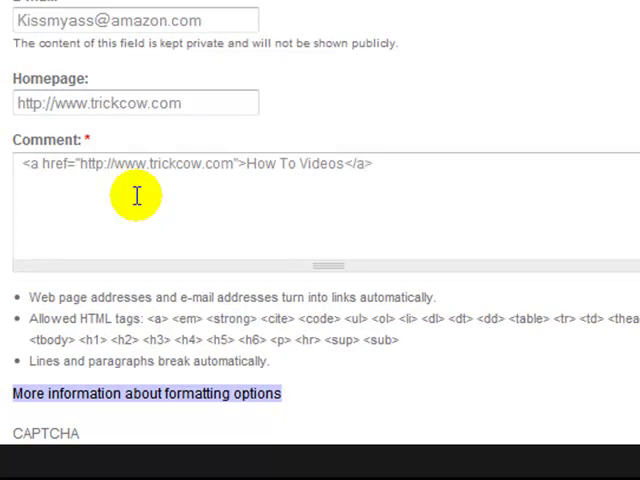
Step: Follow the link with the praise "on amazing posts like this!"
type("on")
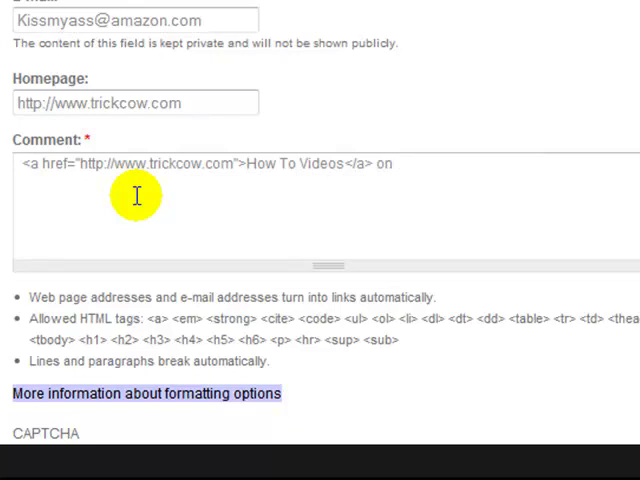
type("amazing posts")
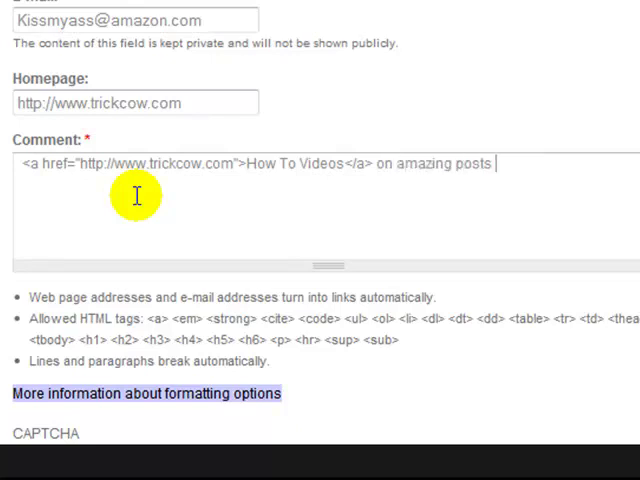
type("like this!")
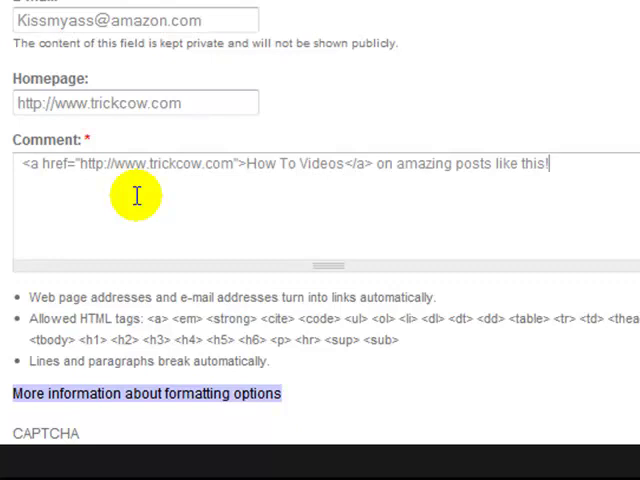
Step: Enter the first CAPTCHA characters "HyW" in the image code field
scroll("down", 3)
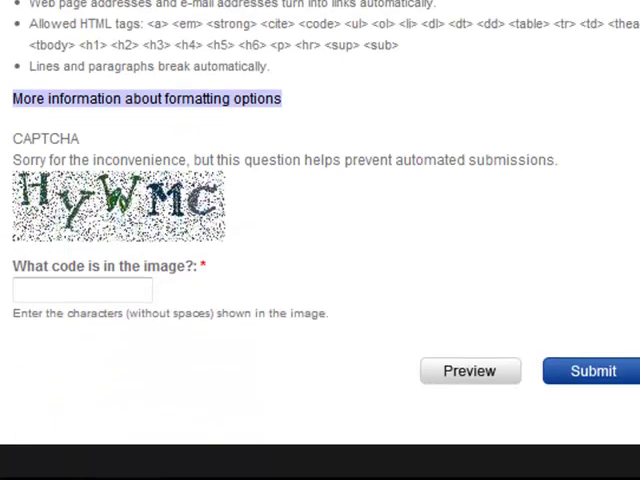
left_click(82, 290)
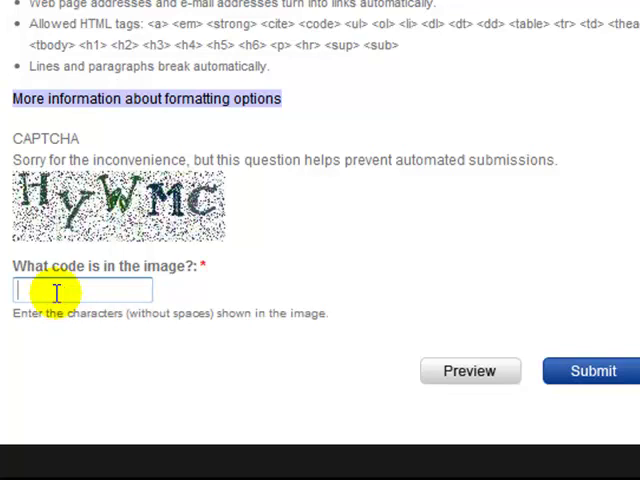
type("HyW")
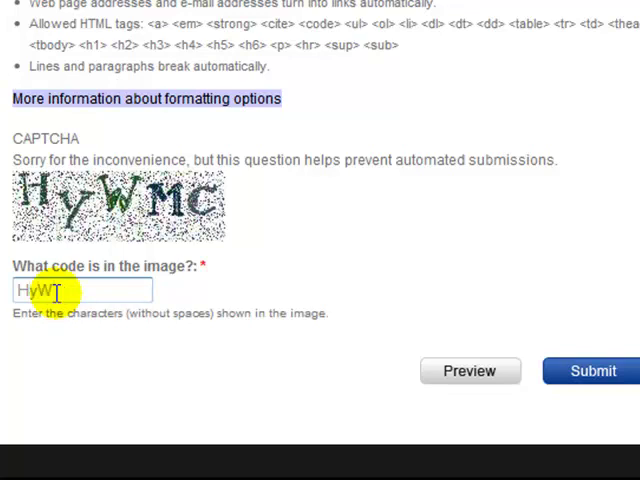